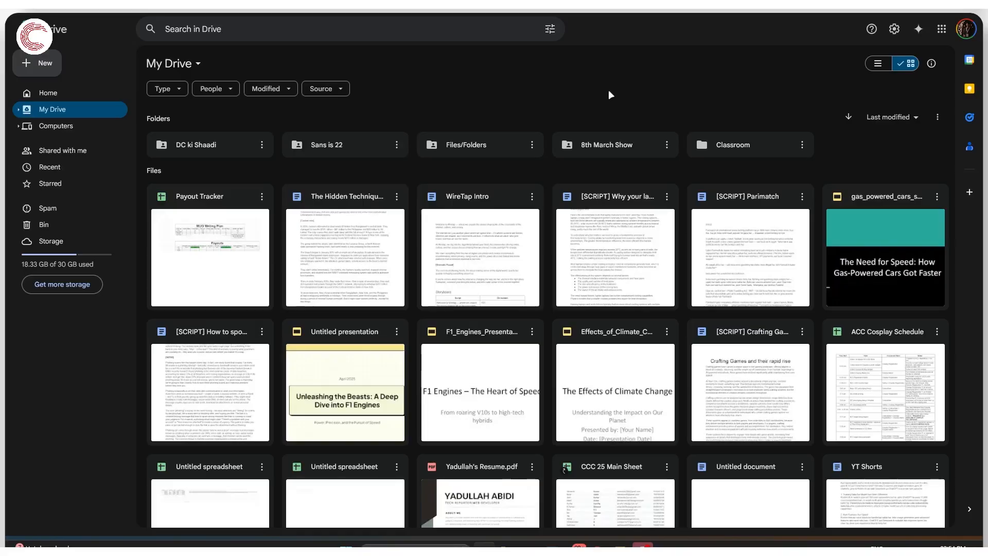
{"action": "mouse_move", "coordinate": [443, 166]}
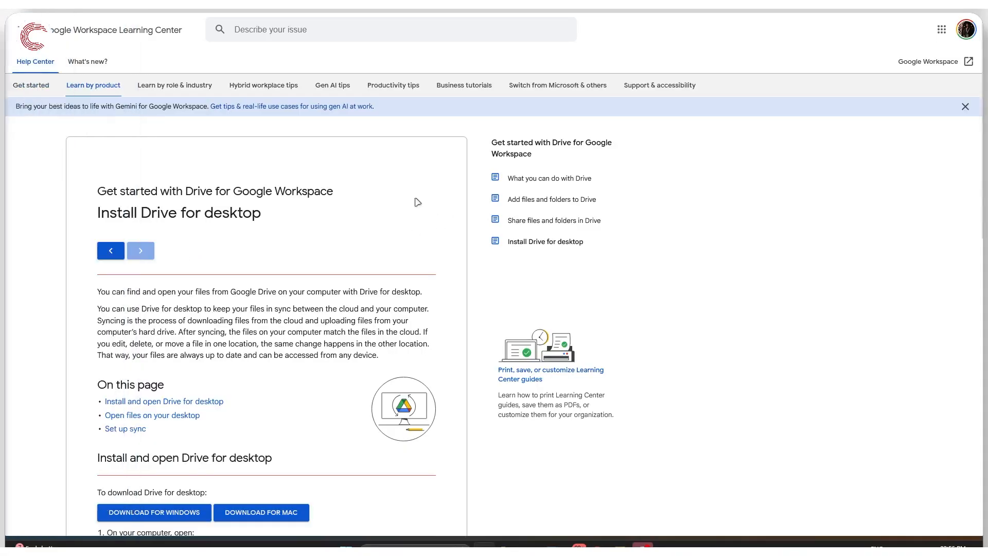
{"action": "mouse_move", "coordinate": [295, 229]}
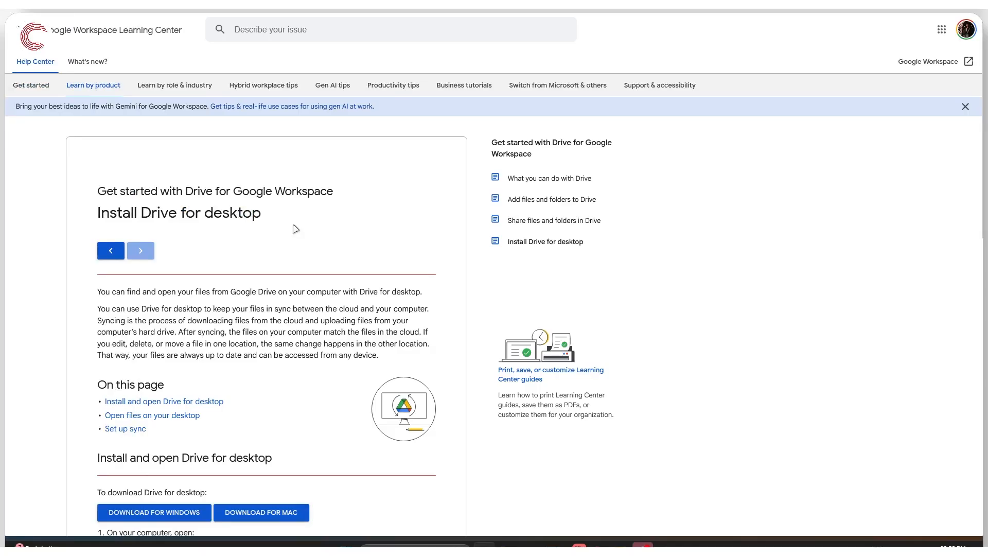
Scroll the help page down to the 'Install and open Drive for desktop' download steps.
{"action": "scroll", "scroll_direction": "down", "scroll_amount": 3}
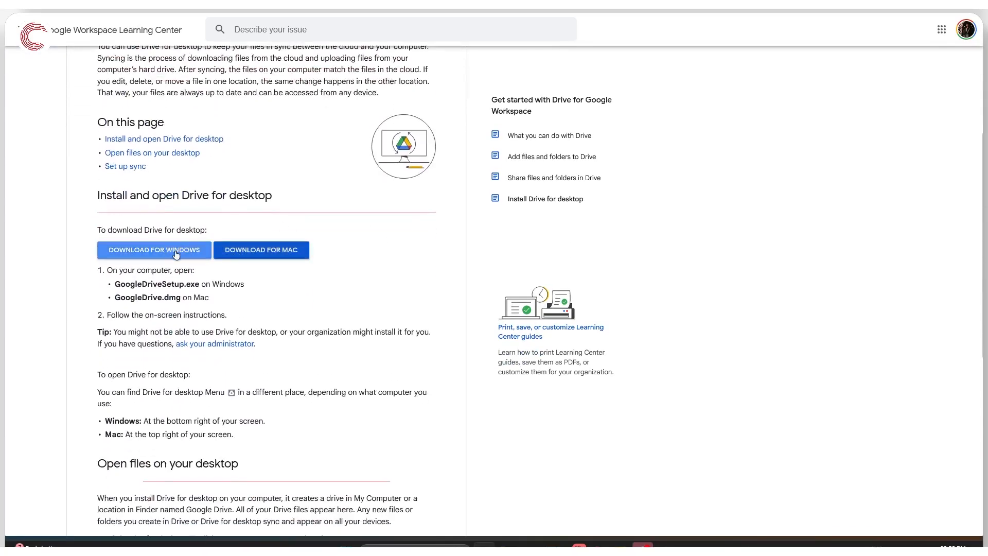
{"action": "scroll", "scroll_direction": "down", "scroll_amount": 3}
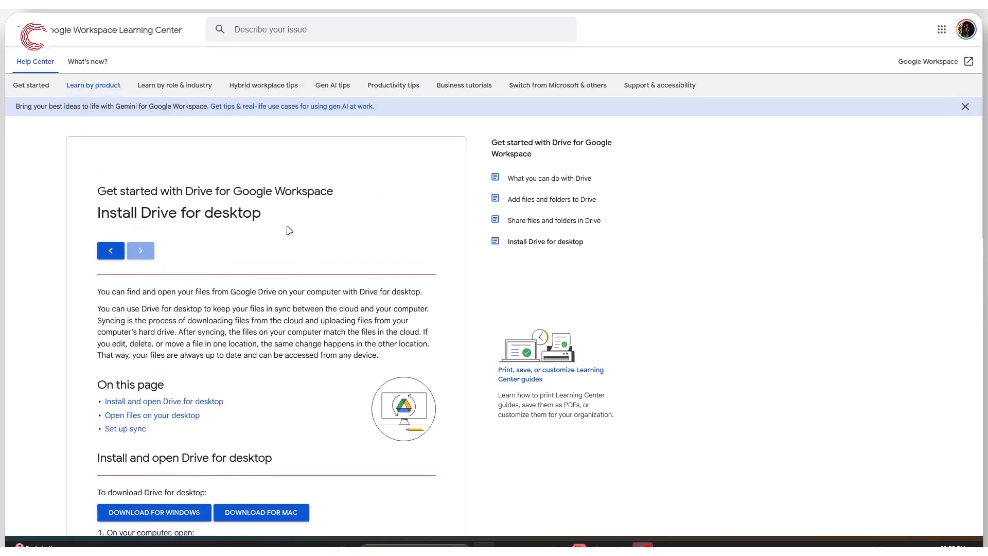
{"action": "scroll", "scroll_direction": "down", "scroll_amount": 3}
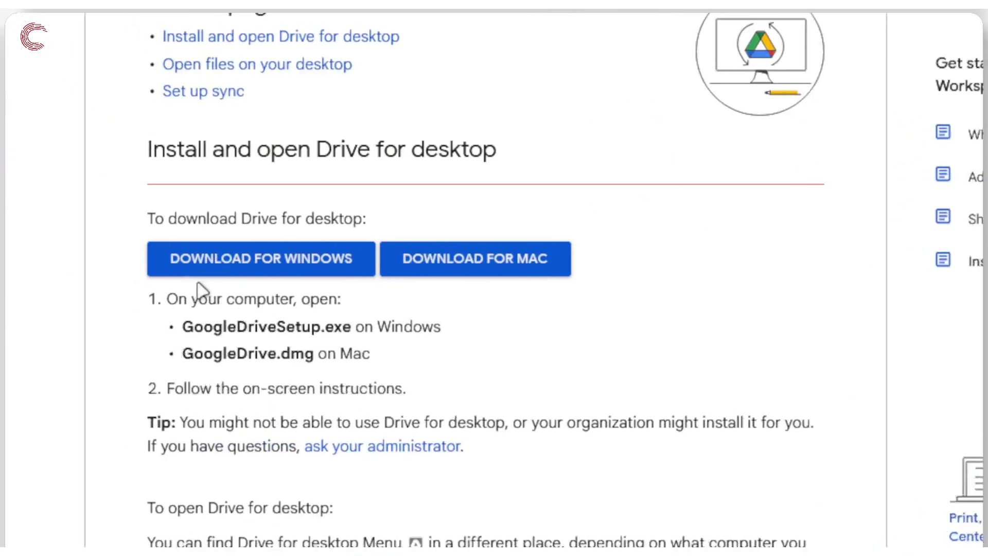
Start the Windows download of Drive for desktop and check its progress in Firefox.
{"action": "left_click", "coordinate": [261, 258]}
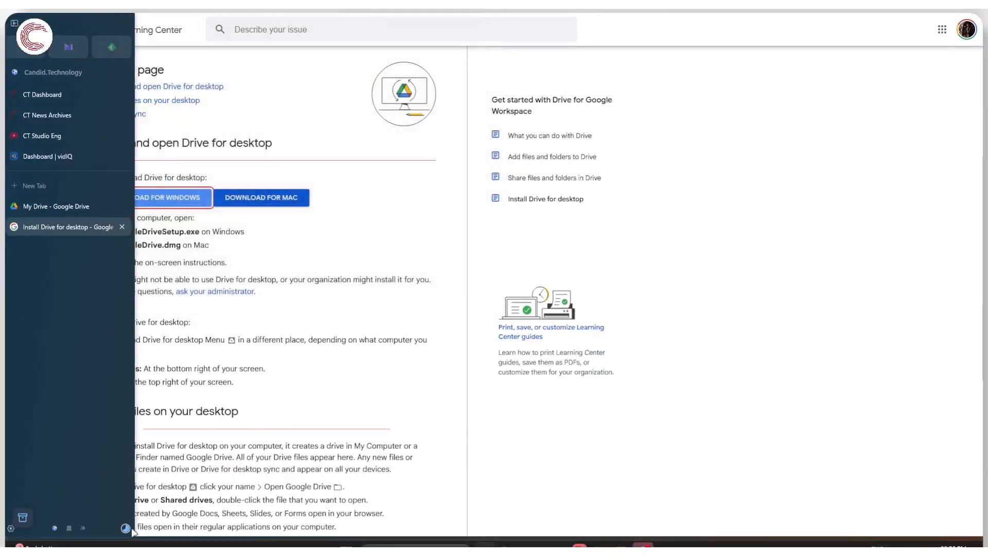
{"action": "mouse_move", "coordinate": [124, 528]}
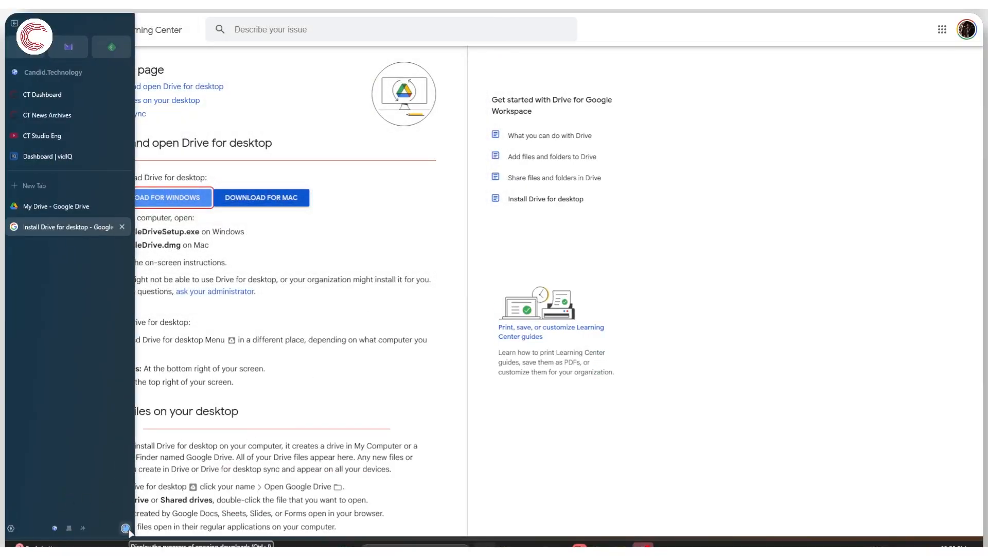
{"action": "left_click", "coordinate": [126, 528]}
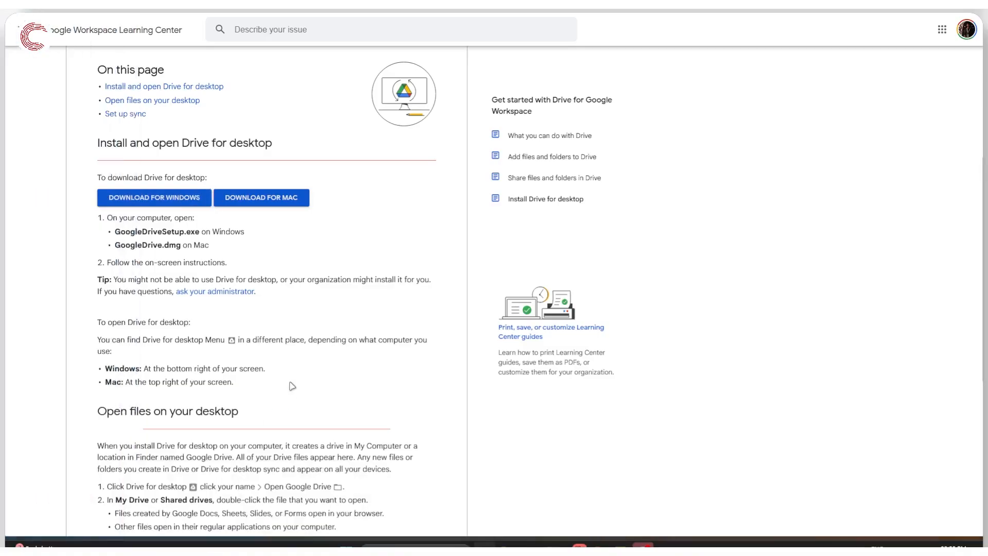
{"action": "mouse_move", "coordinate": [394, 416]}
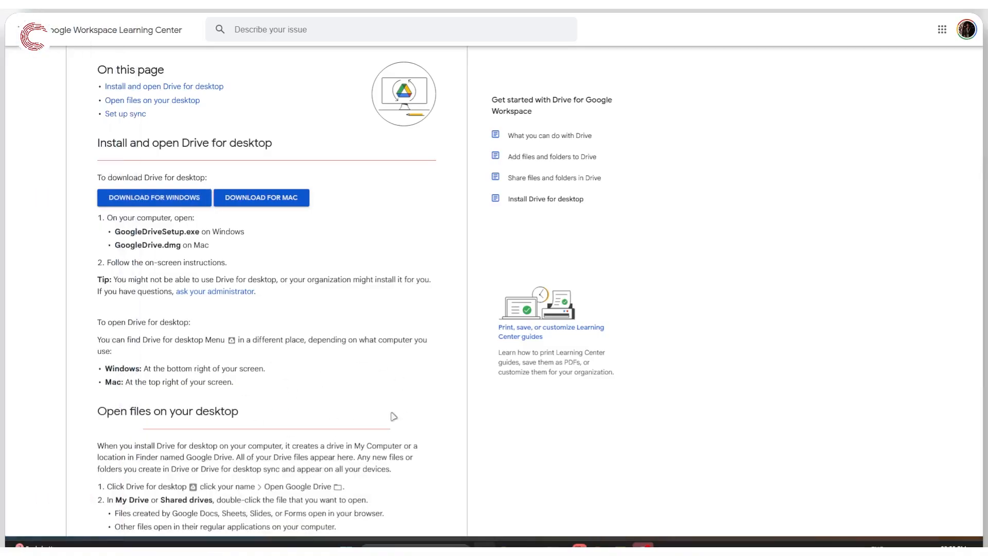
Run GoogleDriveSetup.exe, install without Docs, Sheets and Slides shortcuts, and launch Drive.
{"action": "left_click", "coordinate": [154, 197]}
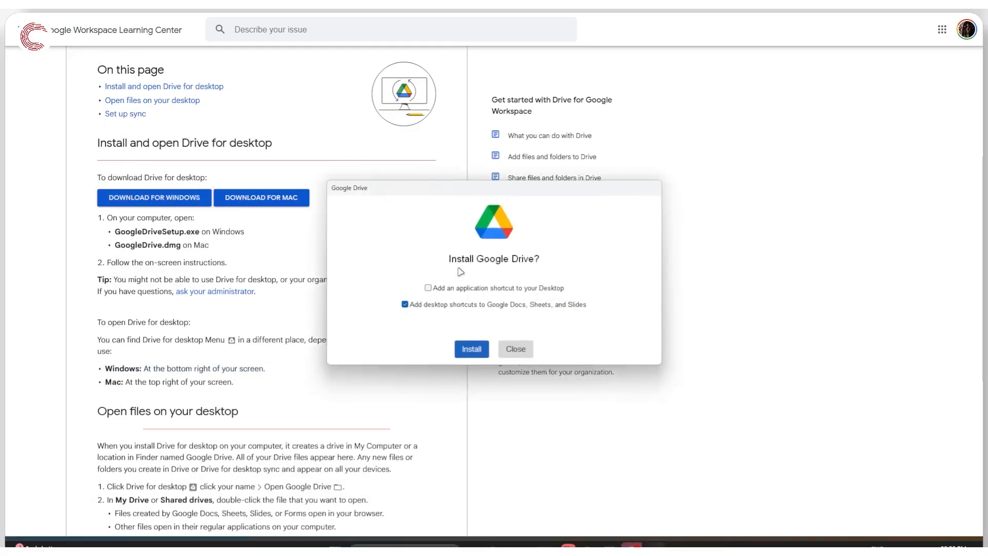
{"action": "mouse_move", "coordinate": [506, 310]}
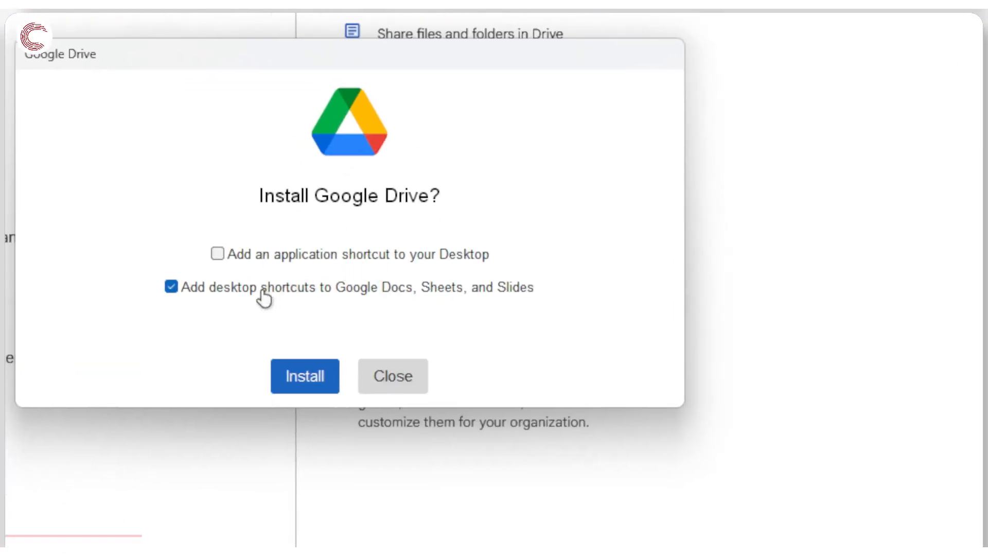
{"action": "left_click", "coordinate": [170, 287]}
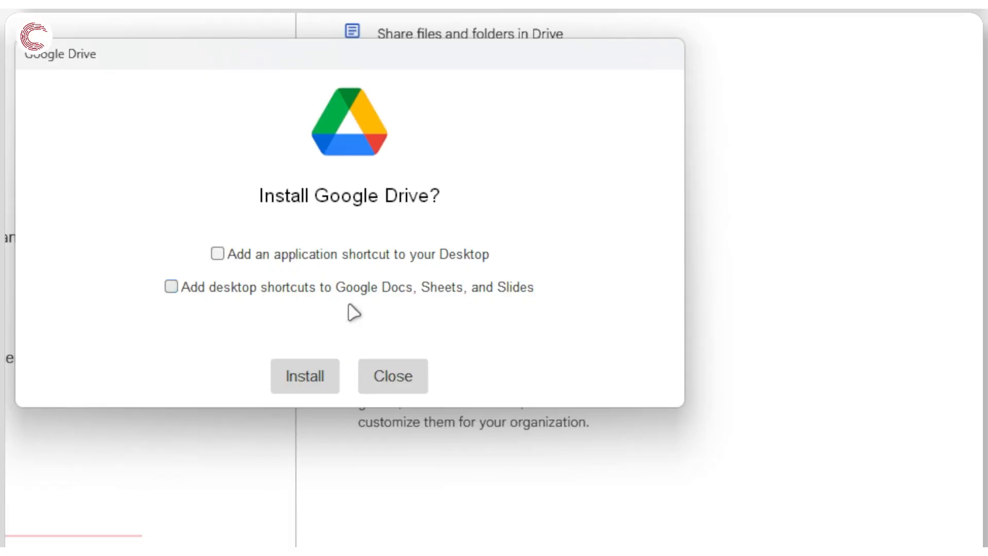
{"action": "left_click", "coordinate": [305, 376]}
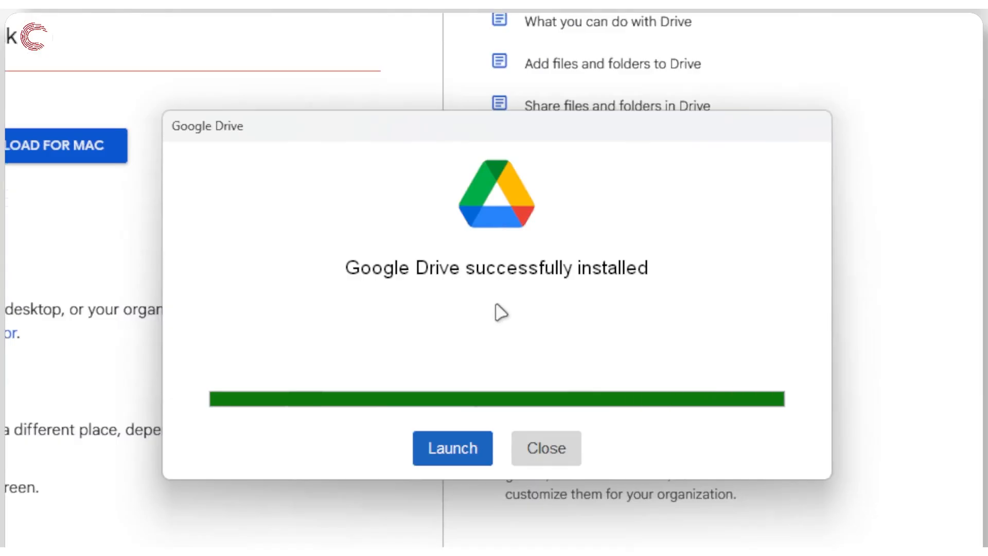
{"action": "left_click", "coordinate": [452, 448]}
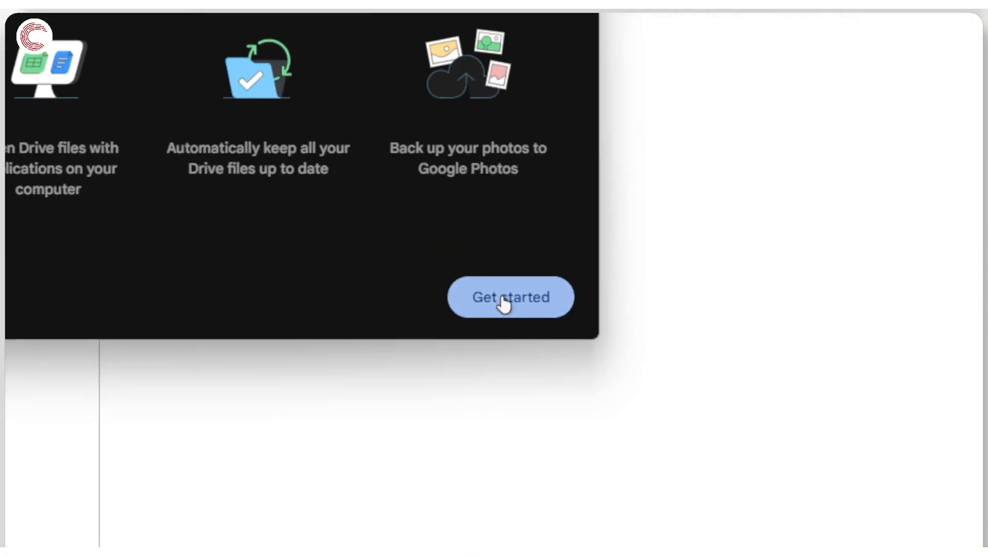
Get started with Drive for desktop and sign in to the Google account.
{"action": "left_click", "coordinate": [510, 297]}
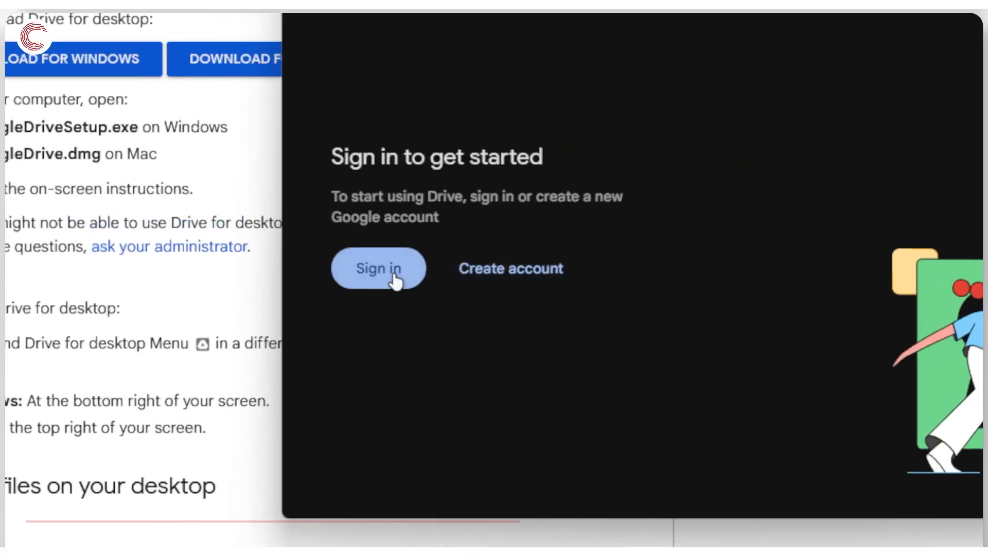
{"action": "left_click", "coordinate": [379, 268]}
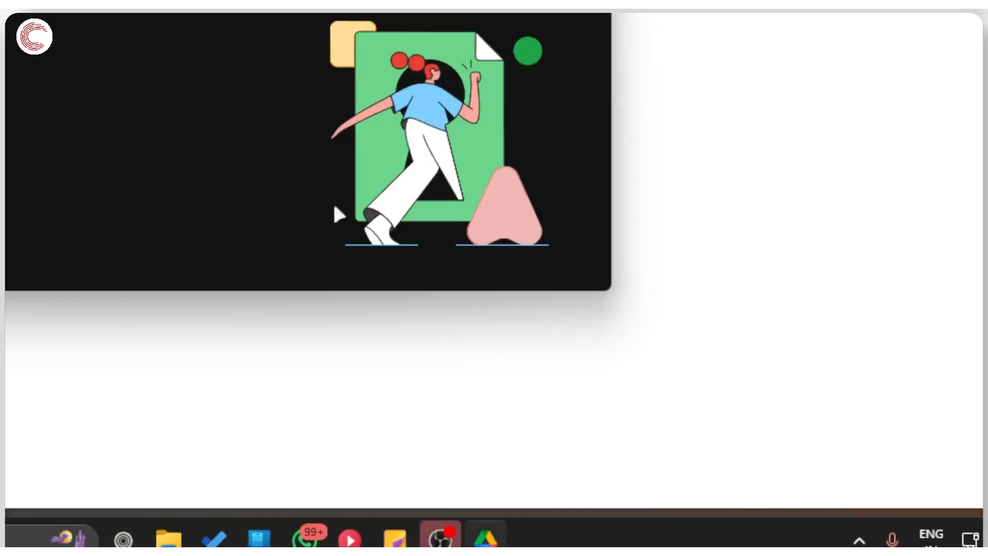
{"action": "left_click", "coordinate": [483, 539]}
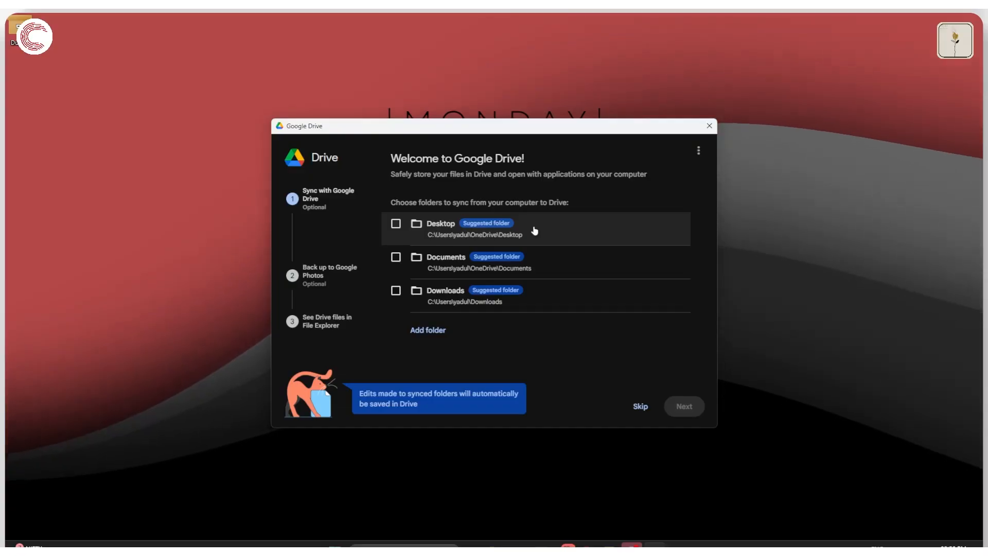
{"action": "mouse_move", "coordinate": [573, 209]}
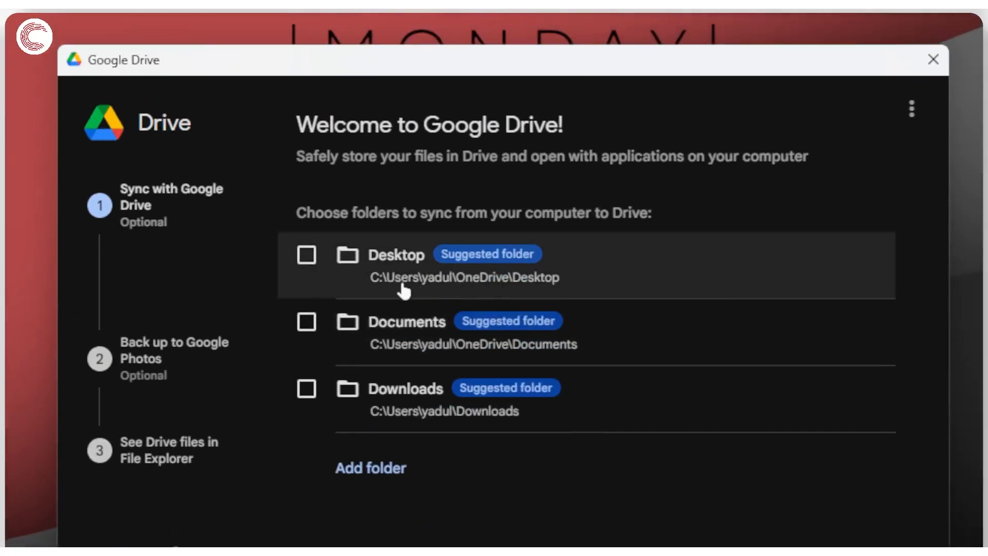
{"action": "mouse_move", "coordinate": [394, 381]}
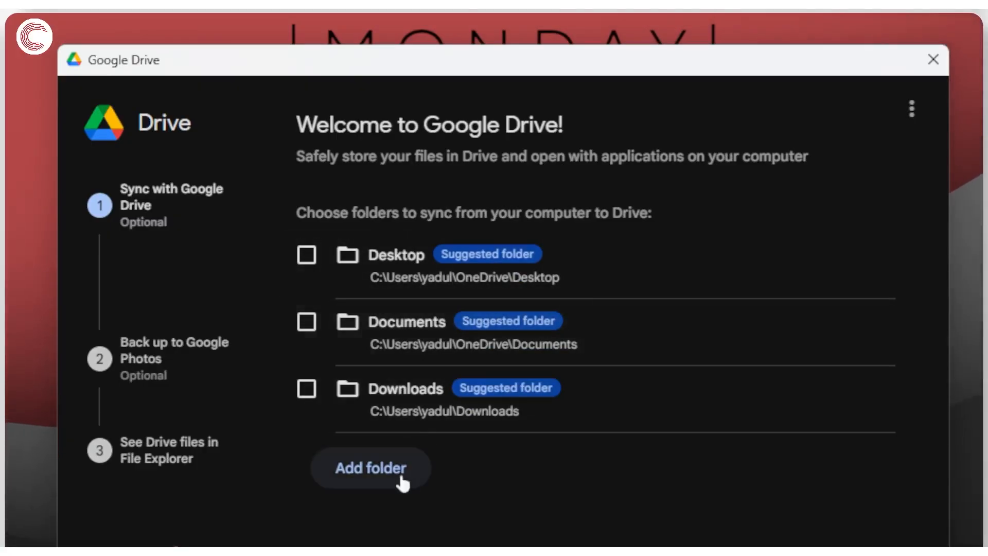
Select the custom Drive Sync folder as an additional folder to sync.
{"action": "left_click", "coordinate": [370, 468]}
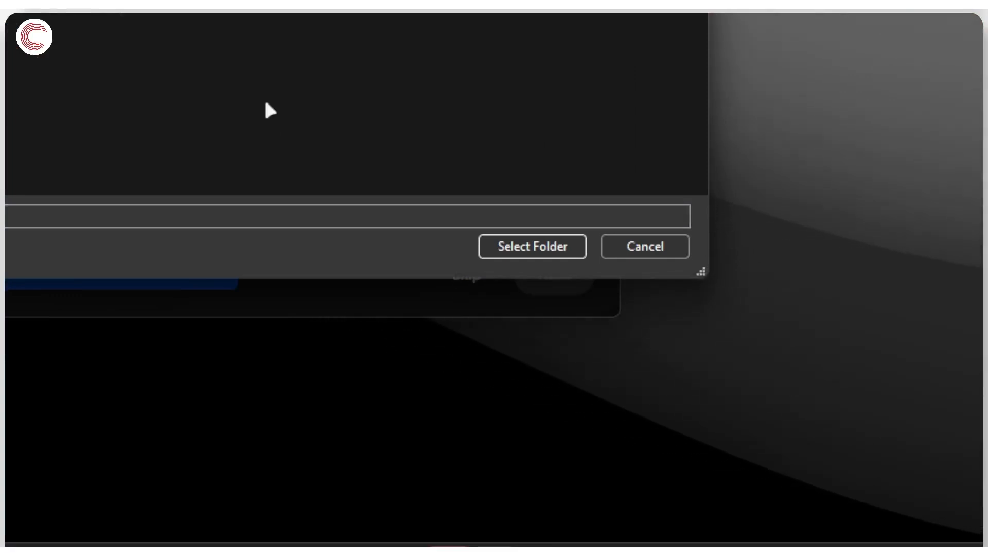
{"action": "left_click", "coordinate": [531, 246]}
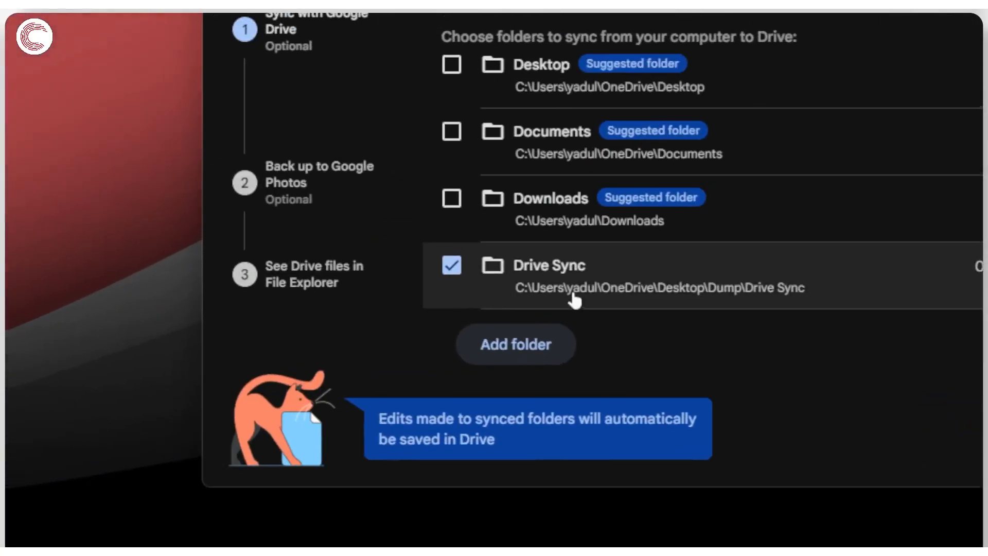
{"action": "mouse_move", "coordinate": [705, 301]}
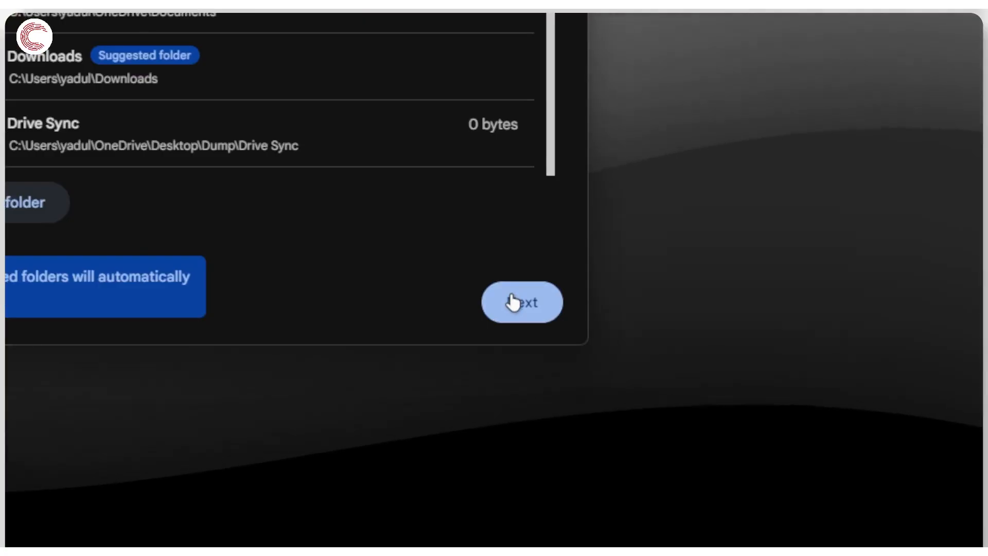
Continue past folder sync, dismiss the sync-versus-backup popup, and skip Google Photos backup.
{"action": "left_click", "coordinate": [521, 302]}
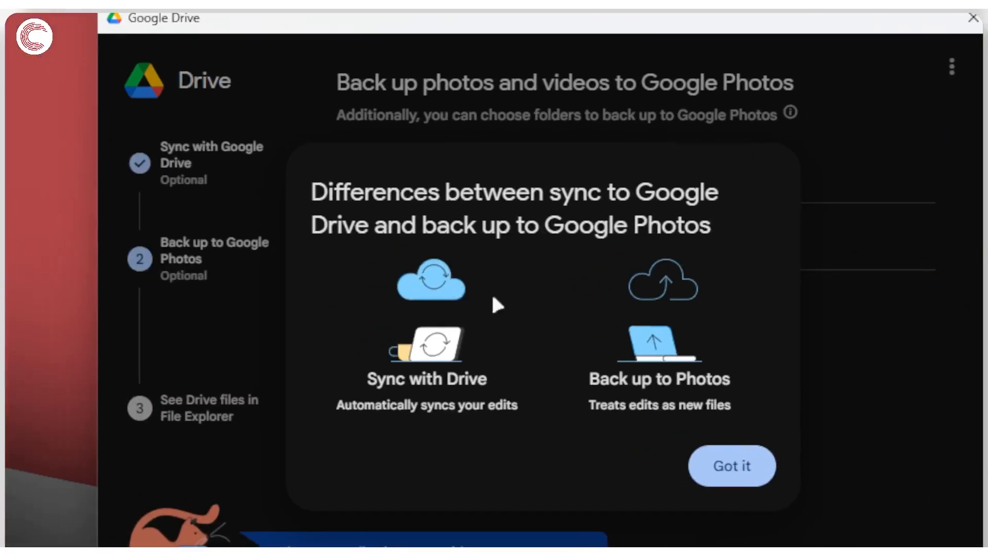
{"action": "mouse_move", "coordinate": [438, 343]}
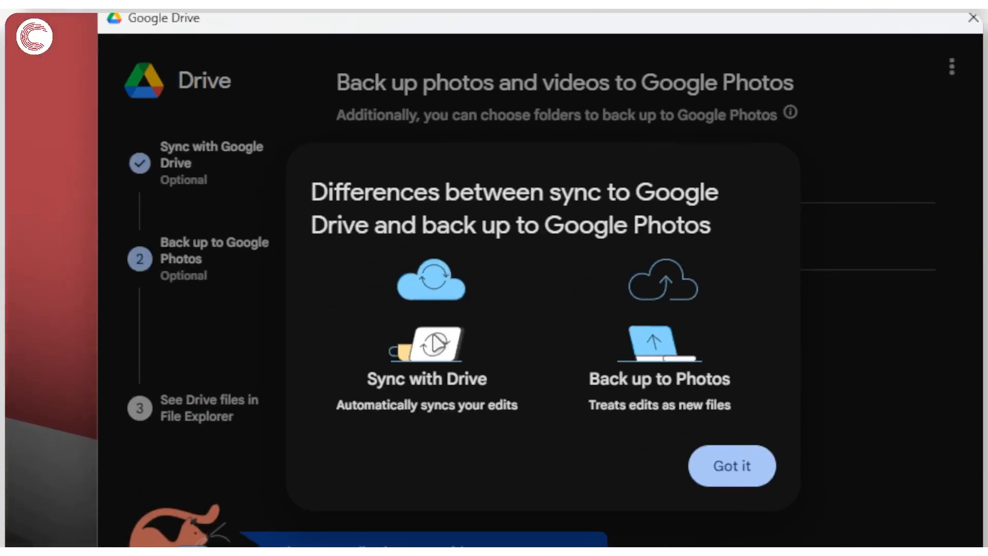
{"action": "mouse_move", "coordinate": [735, 465]}
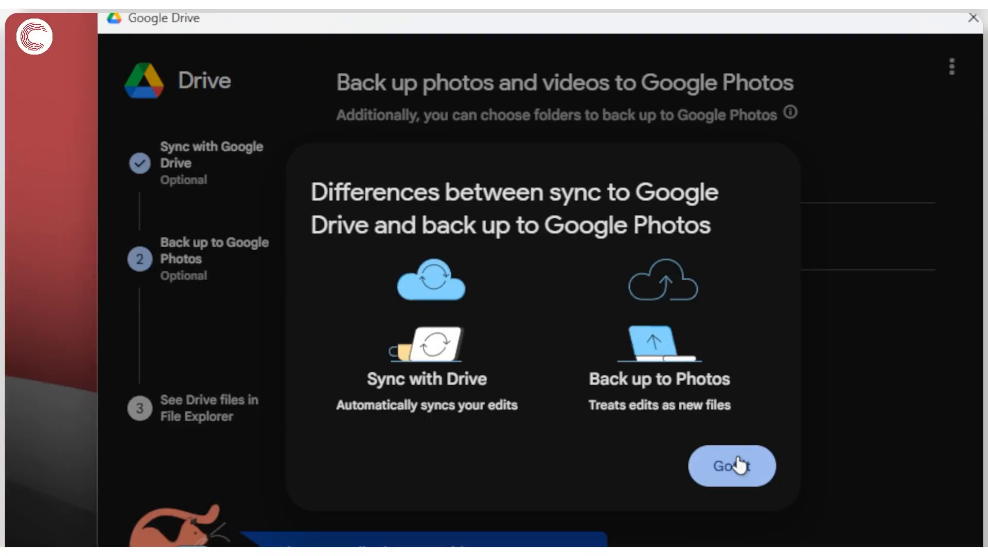
{"action": "left_click", "coordinate": [731, 466]}
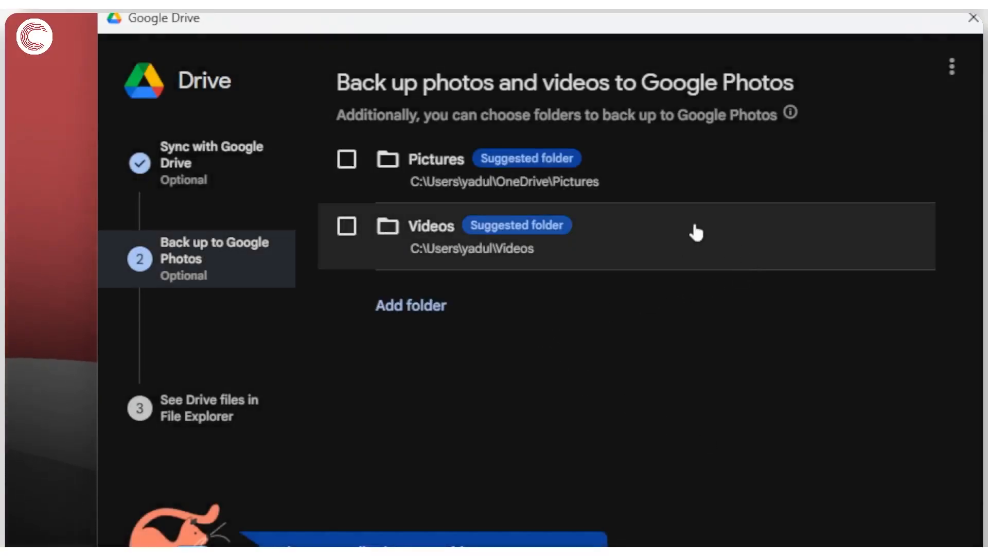
{"action": "mouse_move", "coordinate": [725, 197]}
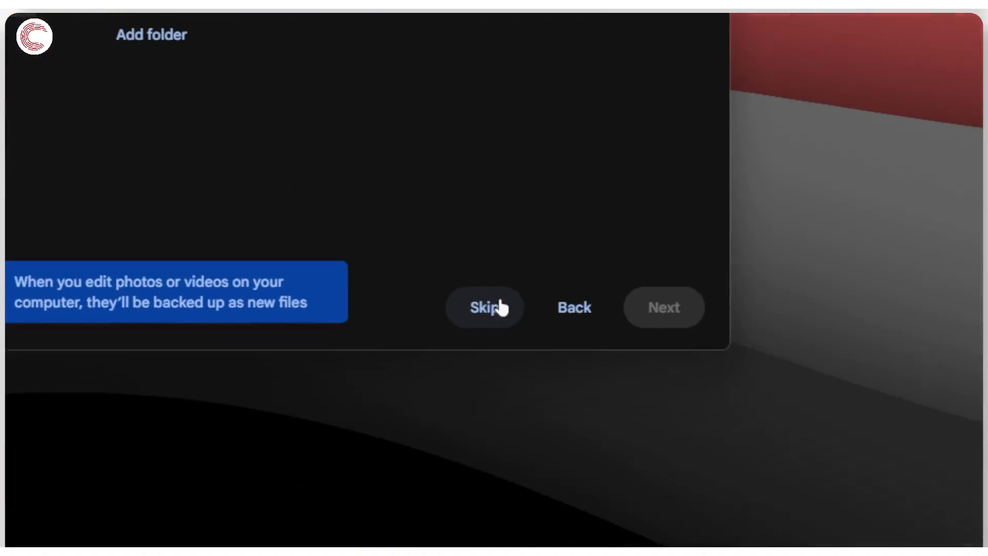
{"action": "left_click", "coordinate": [485, 308]}
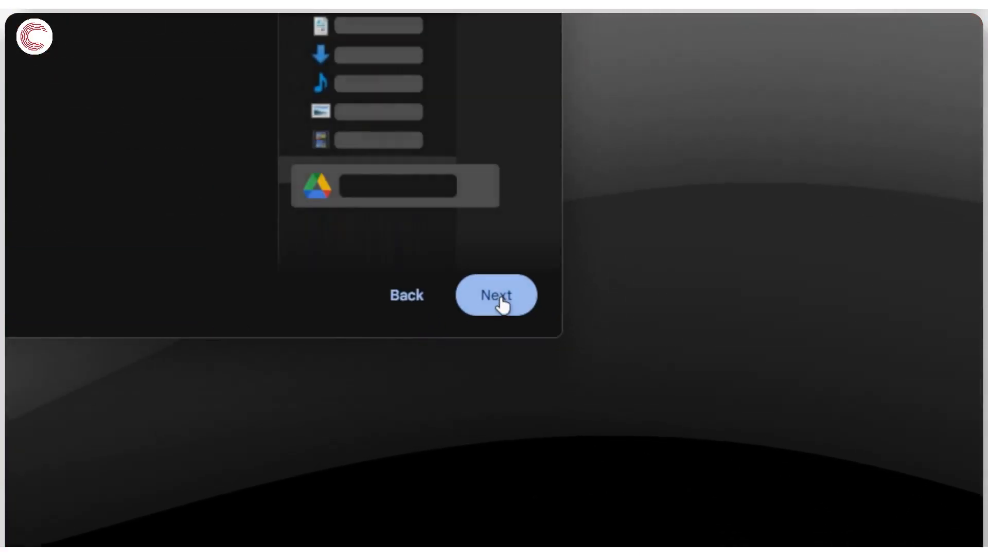
Finish the last setup screen and open File Explorer to see Google Drive (G:).
{"action": "left_click", "coordinate": [497, 294]}
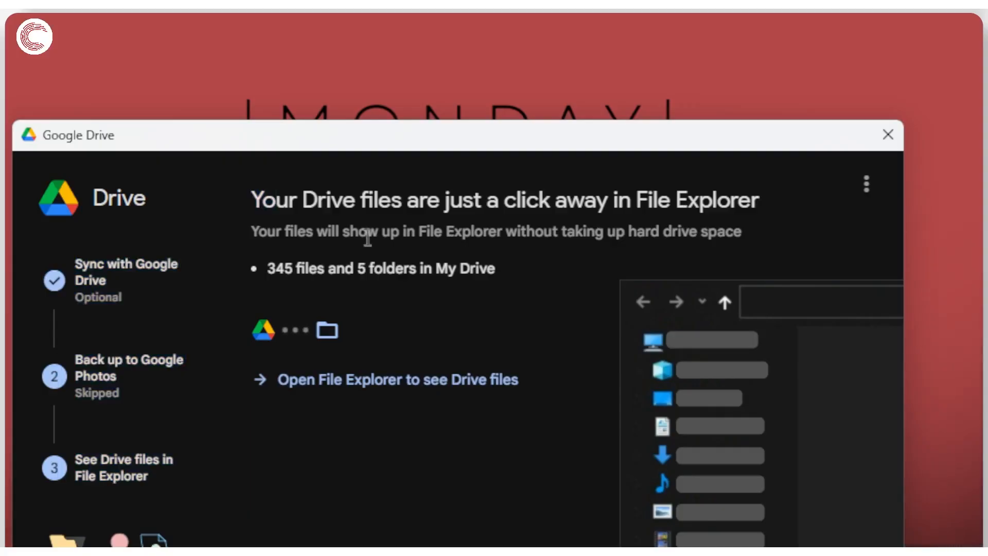
{"action": "left_click_drag", "start_coordinate": [358, 231], "coordinate": [603, 232]}
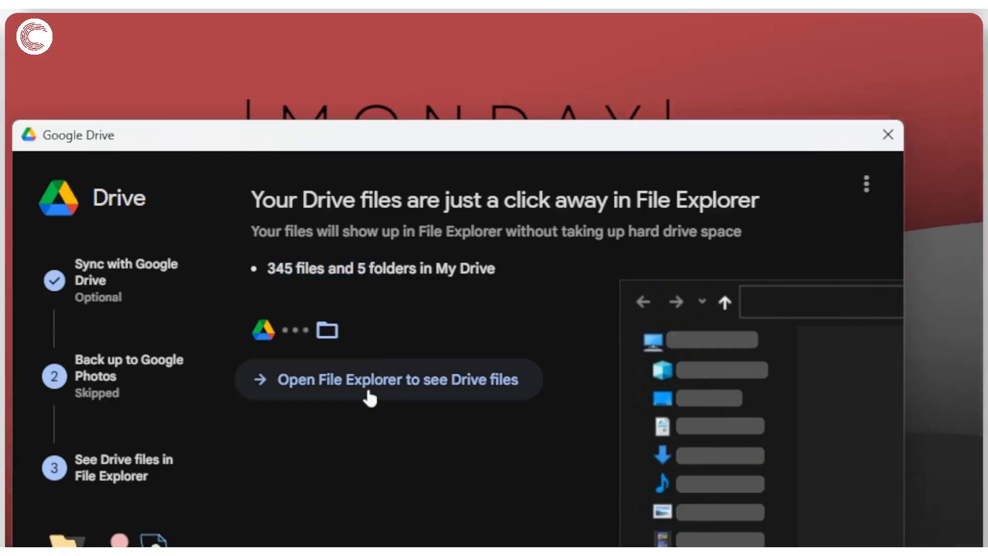
{"action": "left_click", "coordinate": [387, 379]}
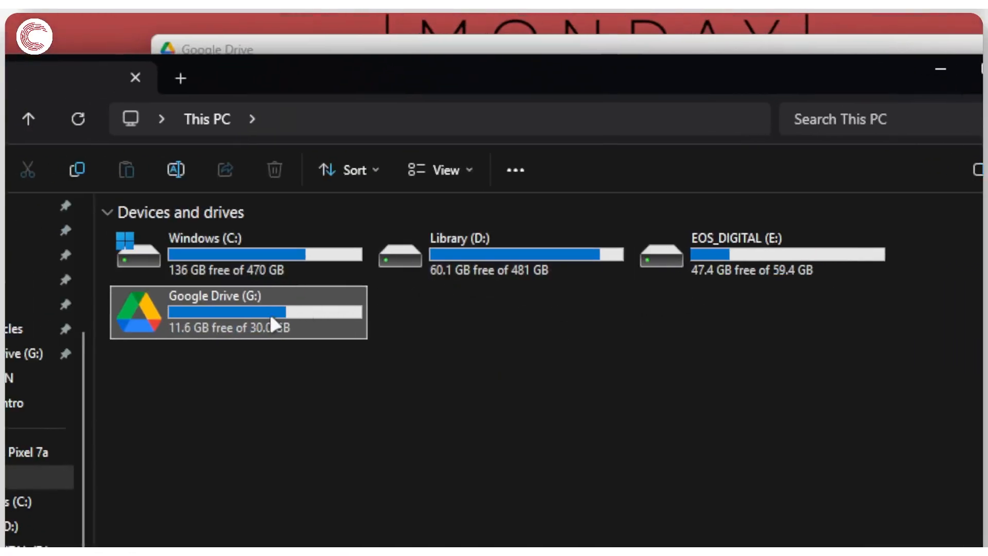
Open Google Drive (G:), then My Drive, scroll its files, and open Classroom.
{"action": "double_click", "coordinate": [214, 312]}
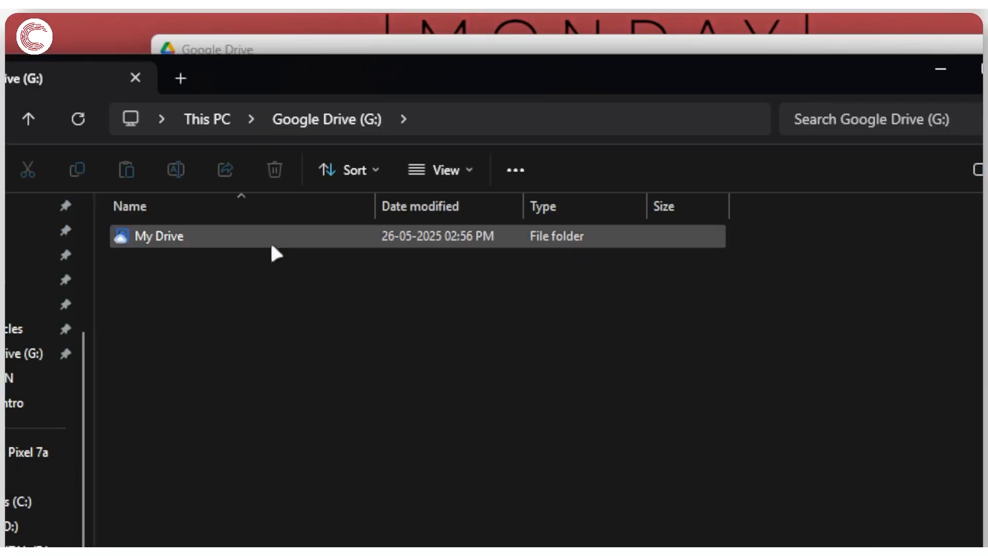
{"action": "double_click", "coordinate": [157, 236]}
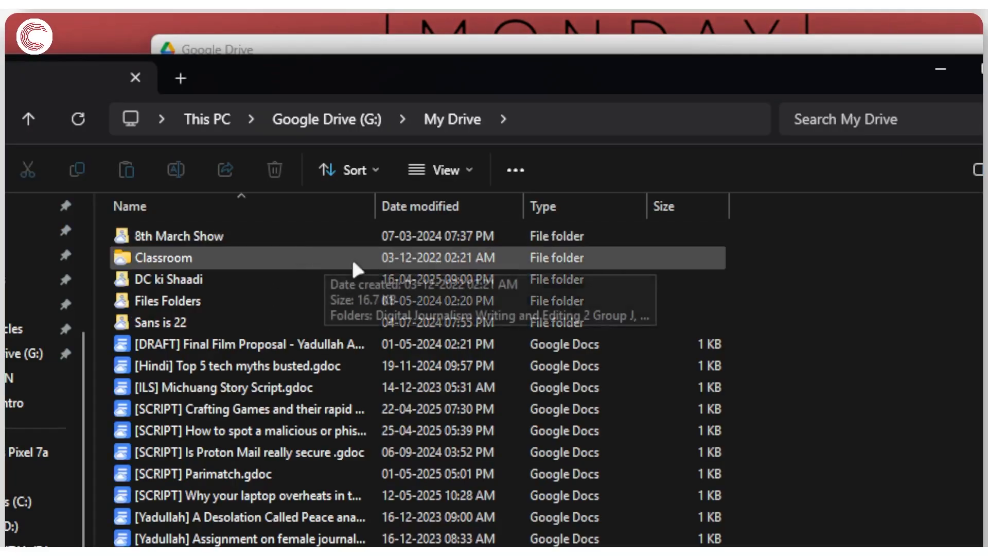
{"action": "scroll", "scroll_direction": "down", "scroll_amount": 3}
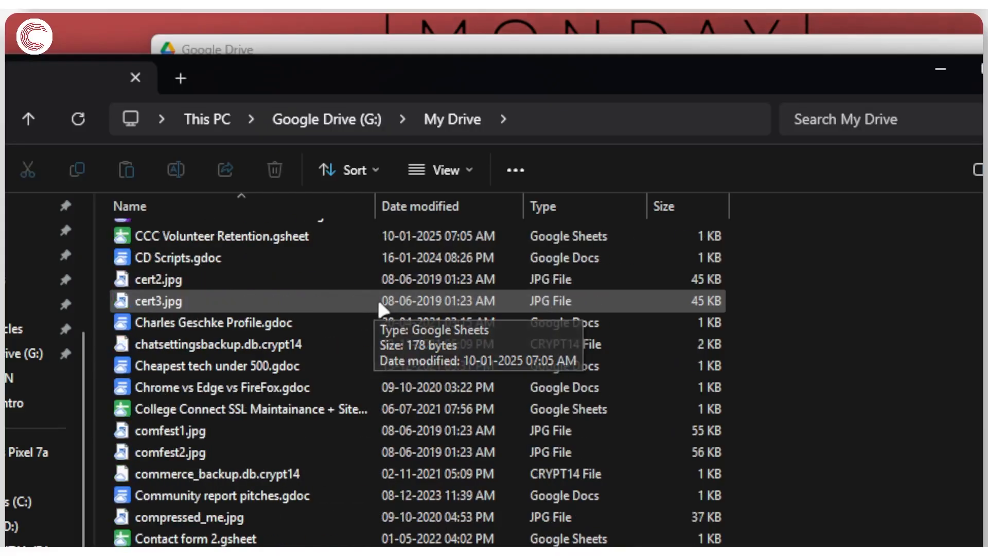
{"action": "scroll", "scroll_direction": "down", "scroll_amount": 3}
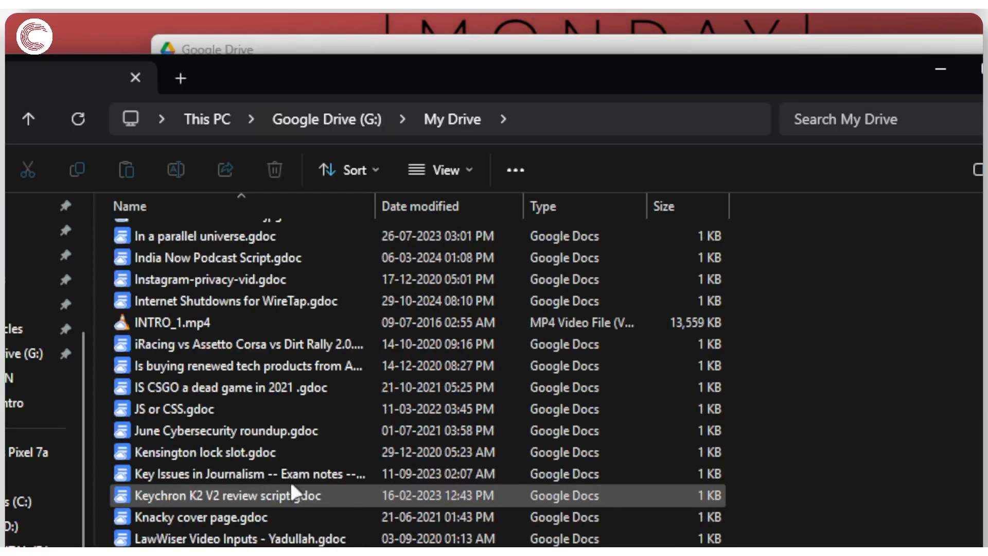
{"action": "scroll", "scroll_direction": "down", "scroll_amount": 3}
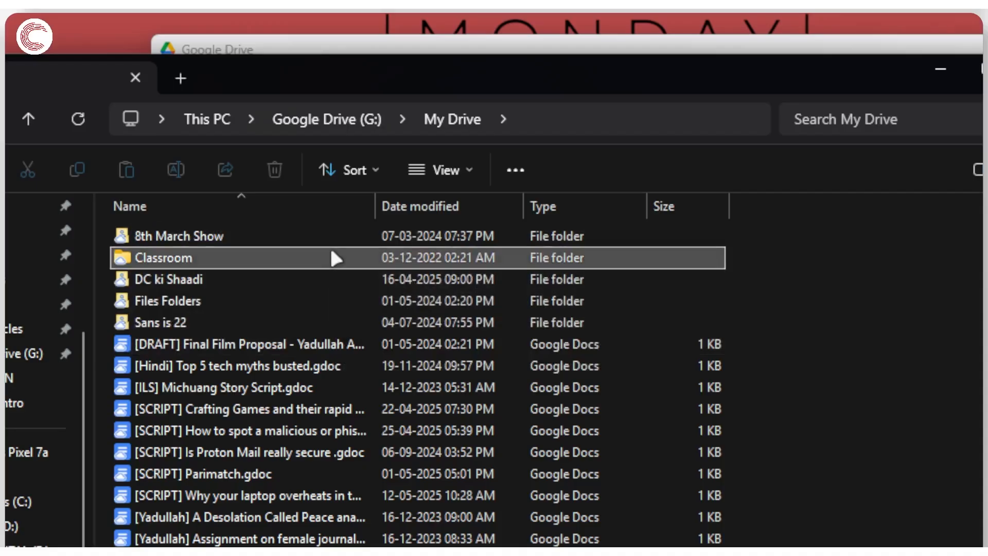
{"action": "double_click", "coordinate": [169, 258]}
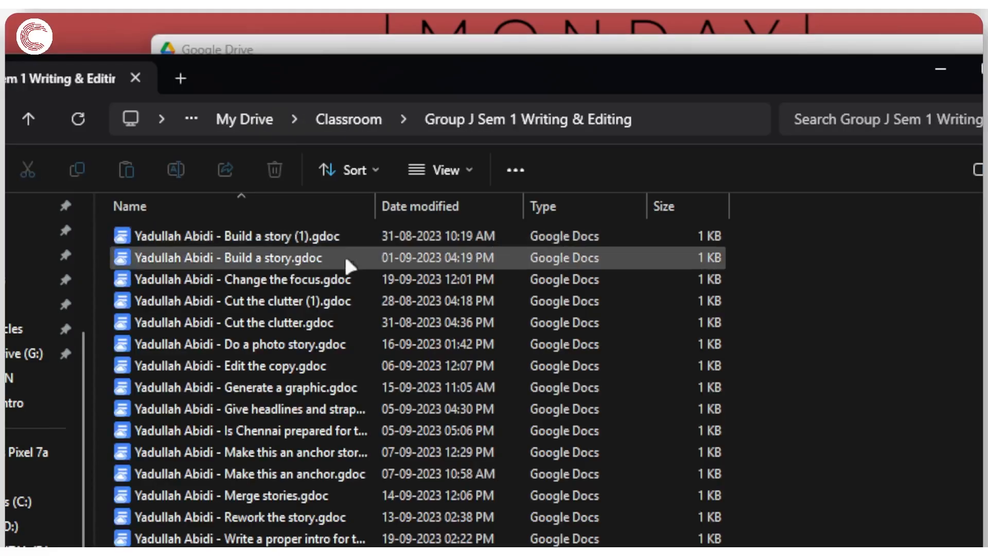